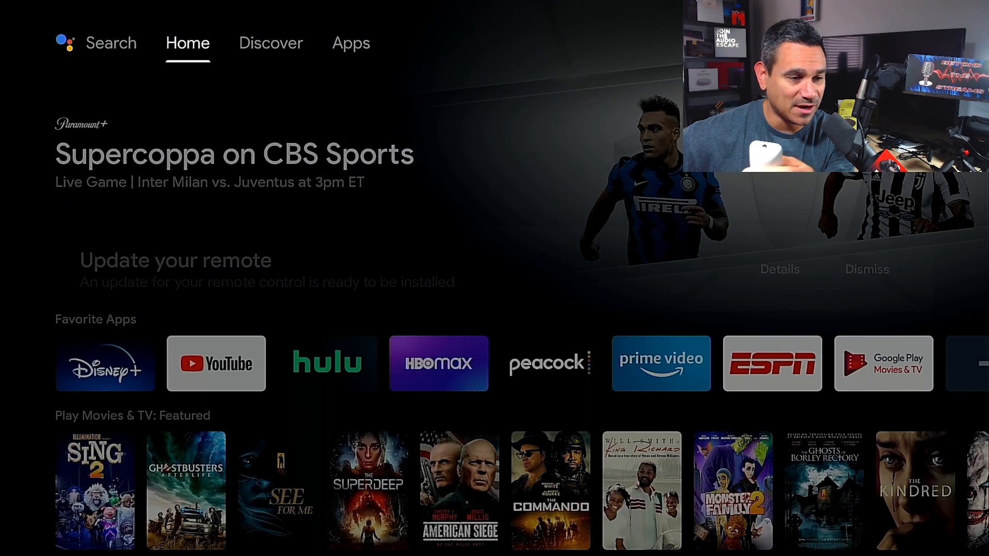
- Switch from the home screen to the Apps page and reach the 'Find more apps and games' card
{"action": "left_click", "coordinate": [98, 43]}
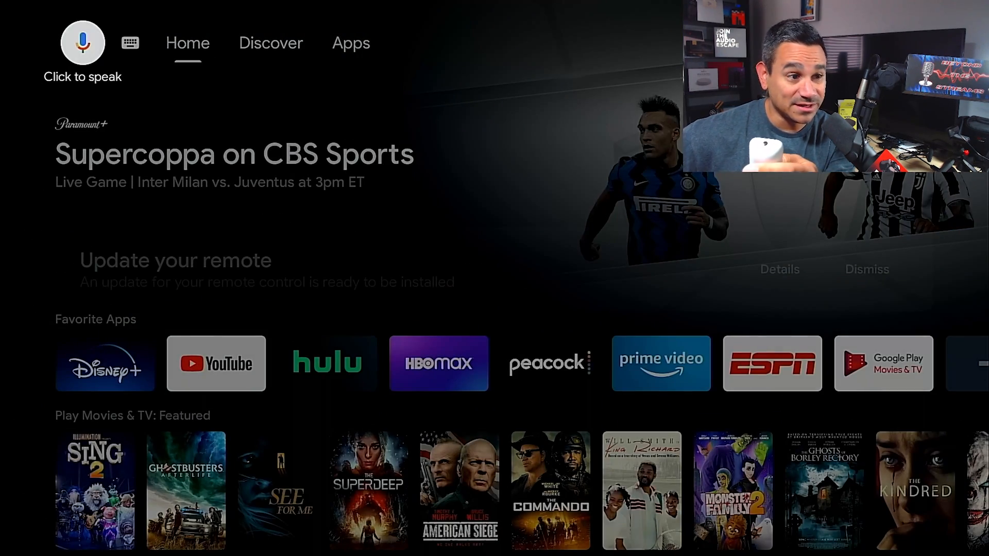
{"action": "left_click", "coordinate": [350, 43]}
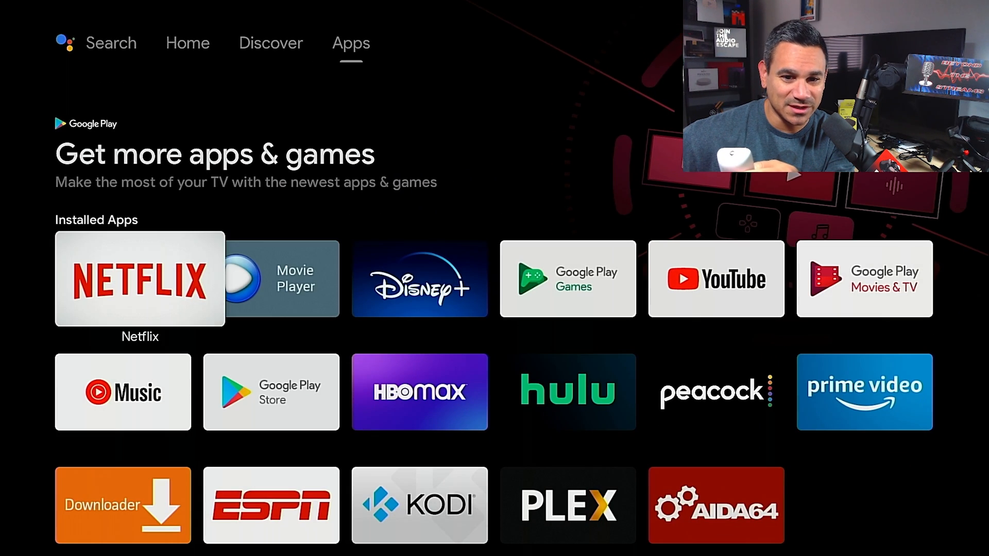
{"action": "scroll", "scroll_direction": "down", "scroll_amount": 3}
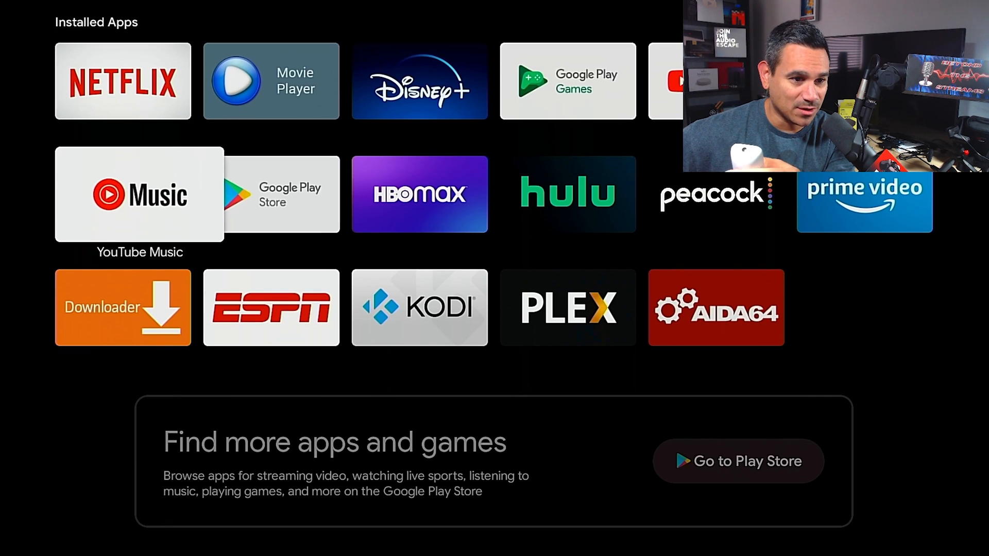
- Launch Google Play Store, browse its featured and news rows, and reach the search page
{"action": "left_click", "coordinate": [736, 461]}
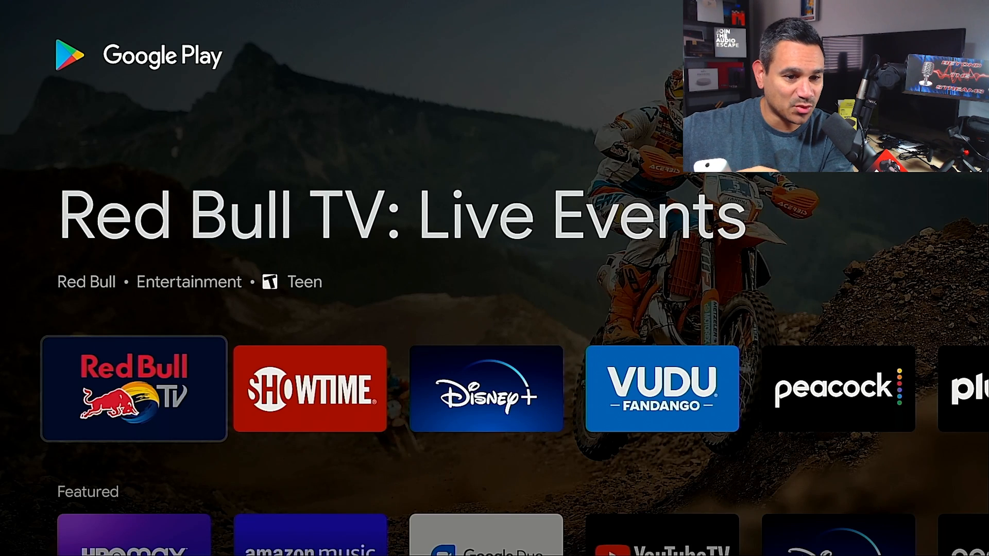
{"action": "scroll", "scroll_direction": "down", "scroll_amount": 3}
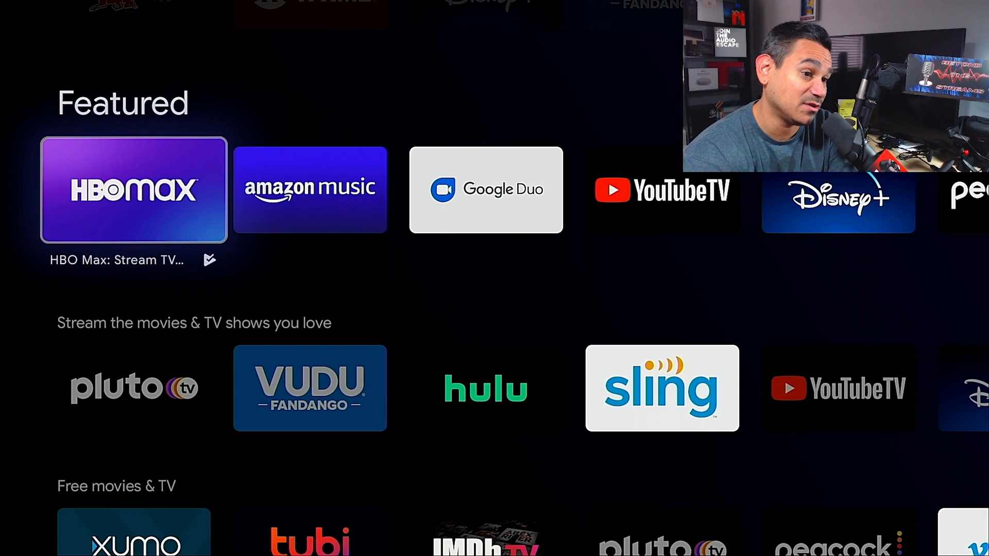
{"action": "scroll", "scroll_direction": "right", "scroll_amount": 3}
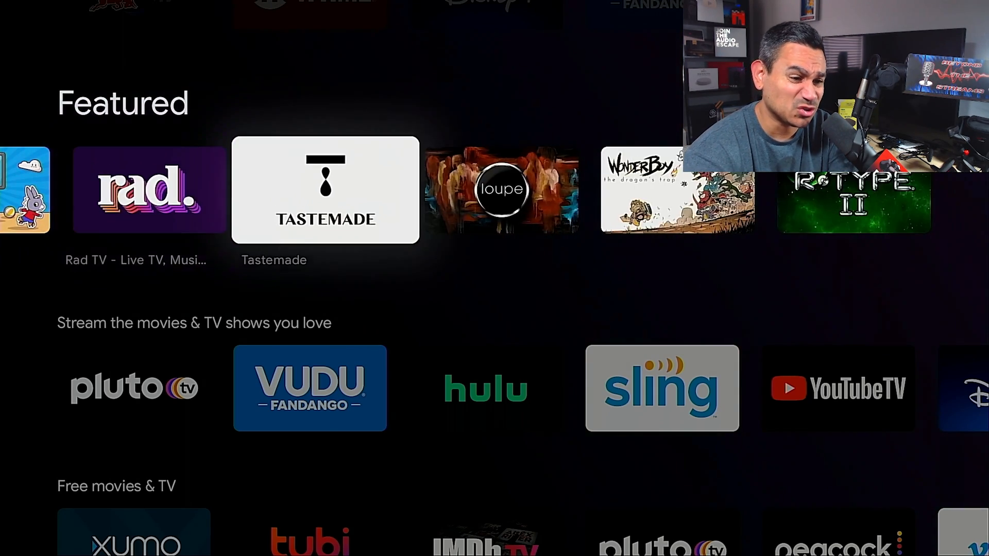
{"action": "scroll", "scroll_direction": "down", "scroll_amount": 3}
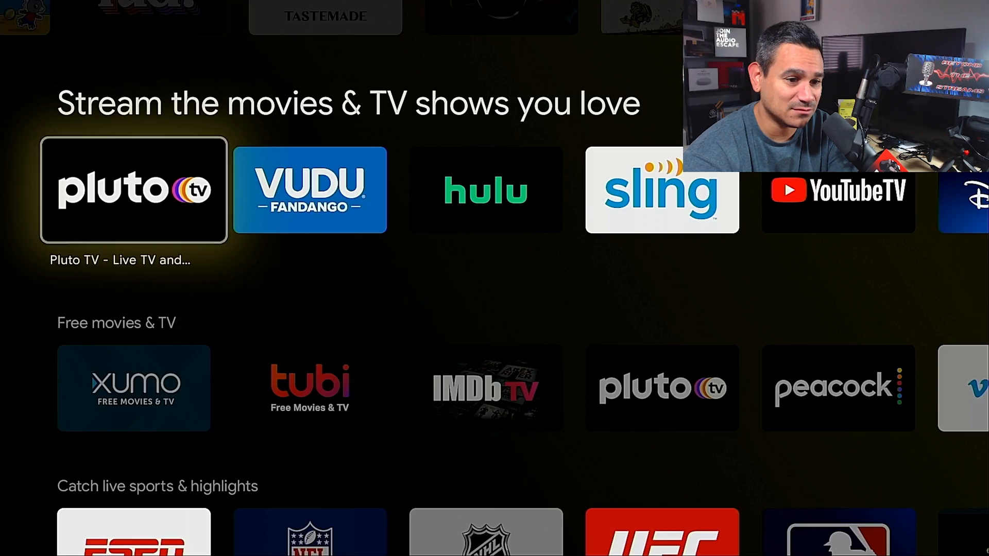
{"action": "scroll", "scroll_direction": "down", "scroll_amount": 3}
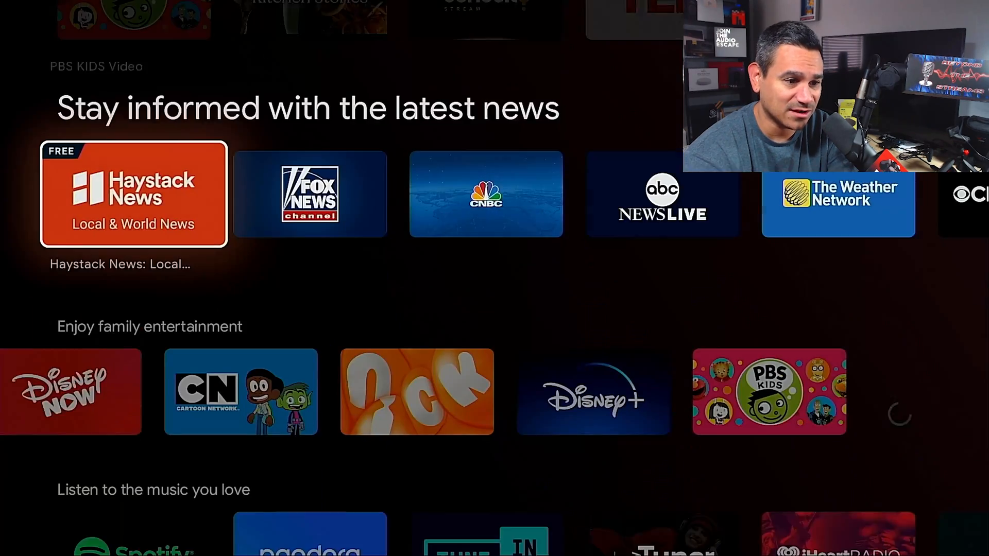
{"action": "scroll", "scroll_direction": "down", "scroll_amount": 3}
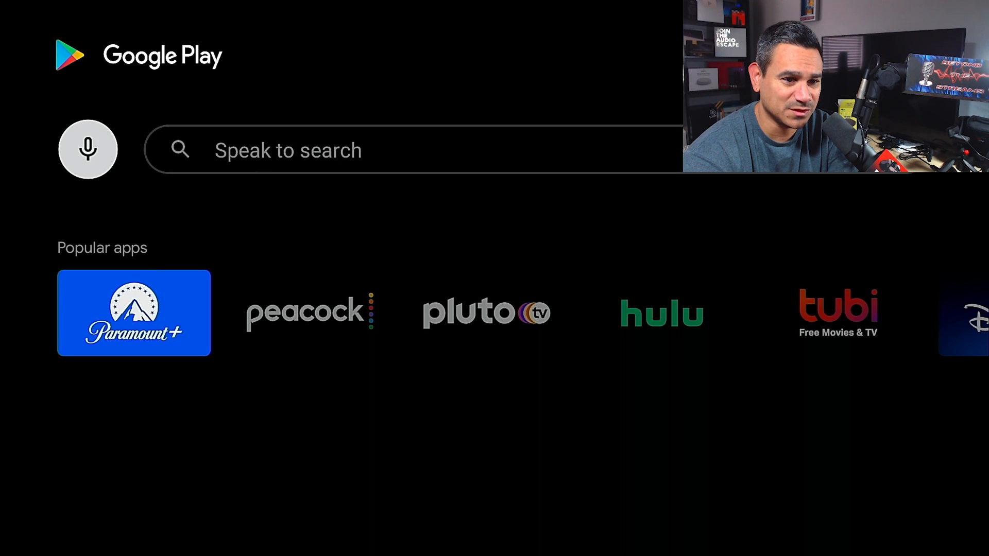
- Search the store, install Speed Test WiFi Analyzer from its listing and launch it
{"action": "left_click", "coordinate": [410, 151]}
{"action": "type", "text": "anal"}
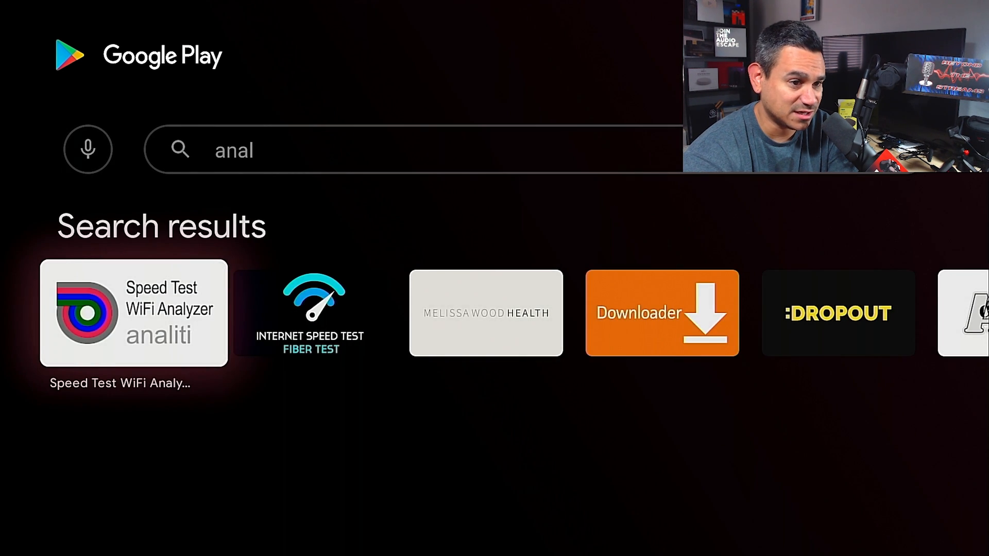
{"action": "left_click", "coordinate": [133, 314]}
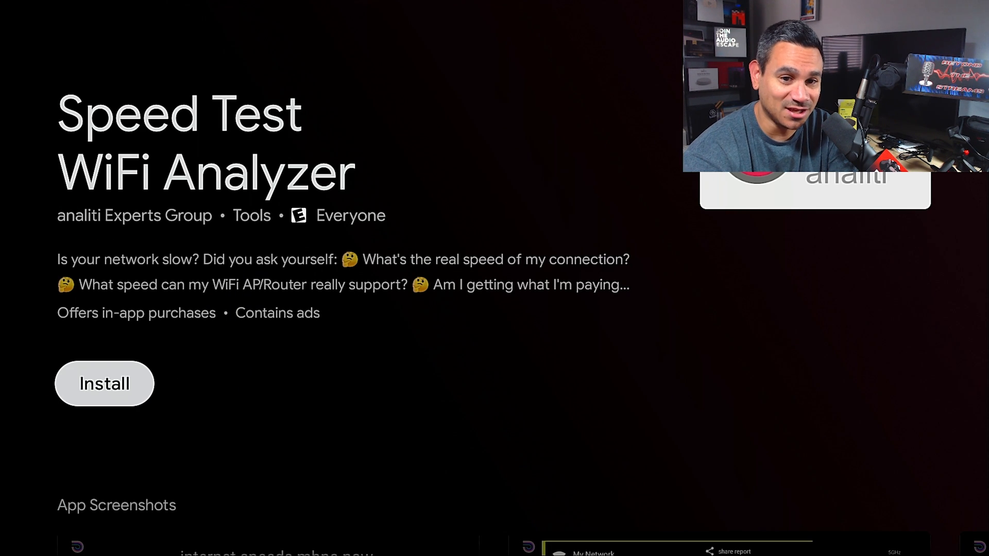
{"action": "left_click", "coordinate": [104, 383]}
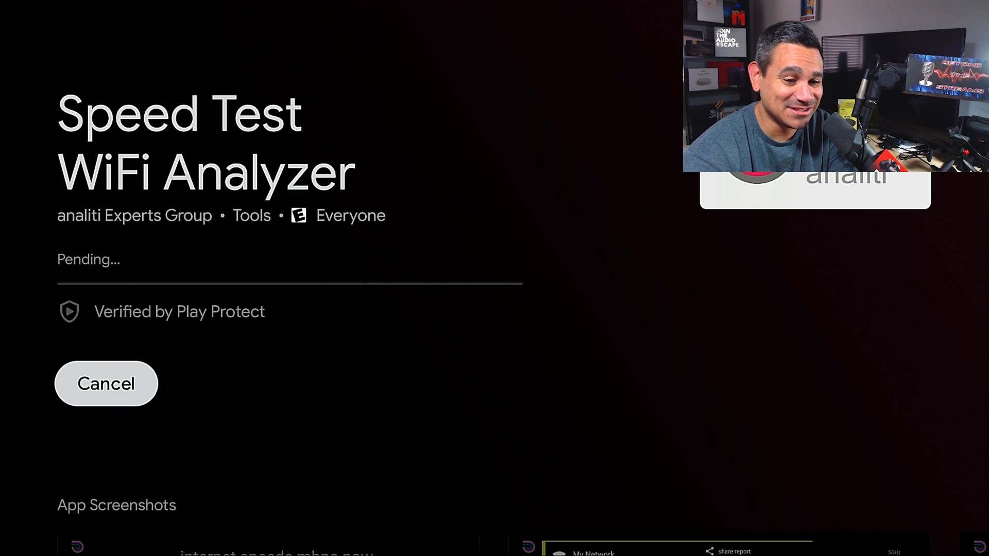
{"action": "scroll", "scroll_direction": "down", "scroll_amount": 3}
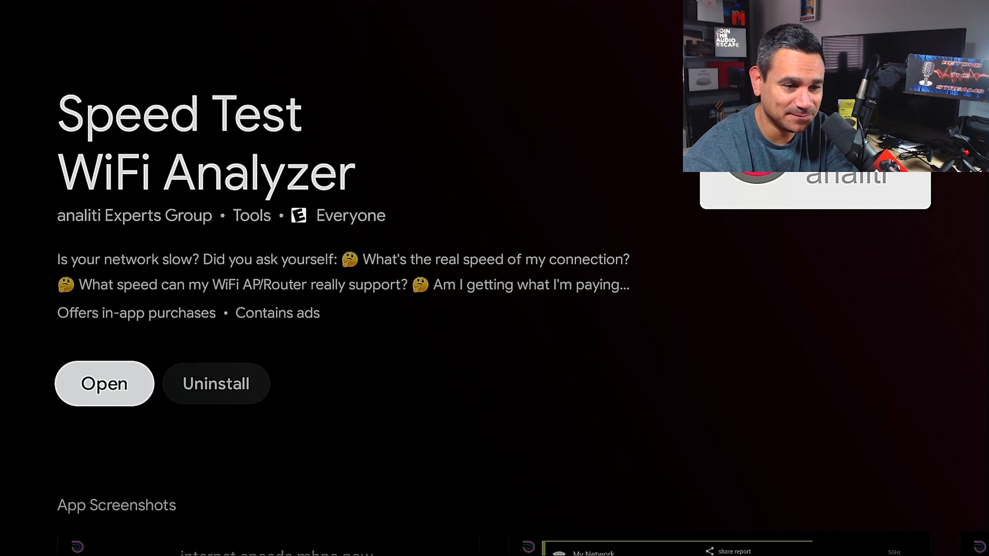
{"action": "left_click", "coordinate": [103, 383]}
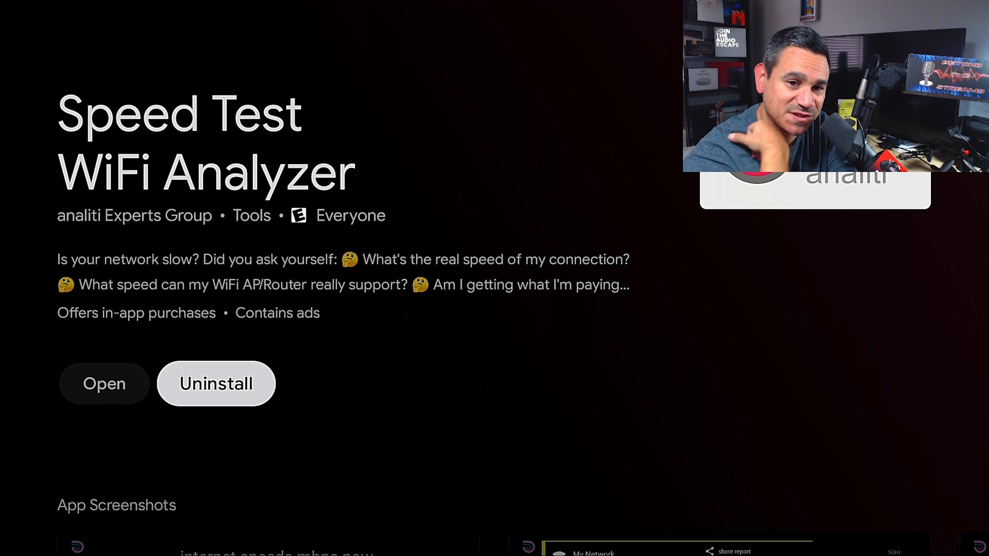
- Leave Speed Test WiFi Analyzer's listing and return to the launcher's installed apps page
{"action": "left_click", "coordinate": [215, 383]}
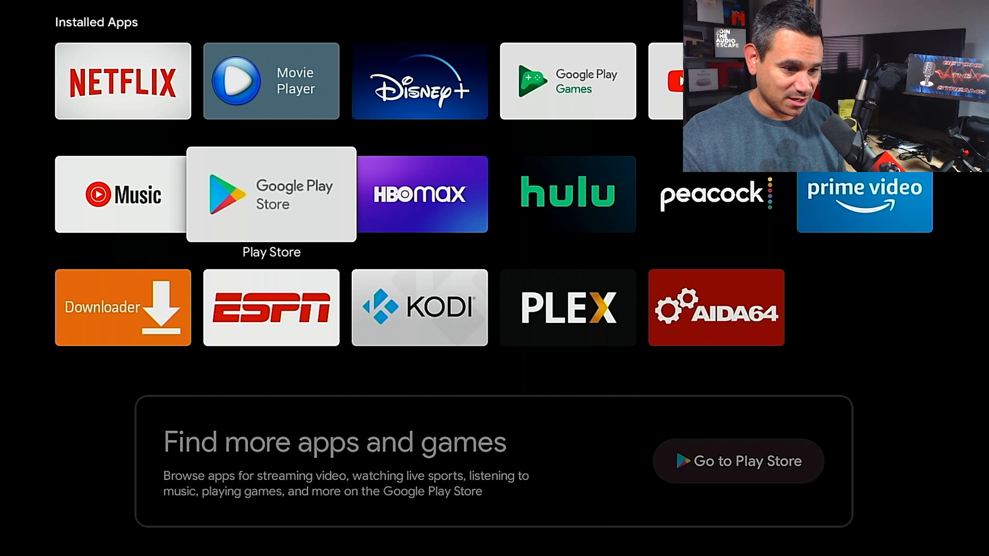
- Go into Settings > Device Preferences > About for the Onn 4K TV
{"action": "scroll", "scroll_direction": "up", "scroll_amount": 3}
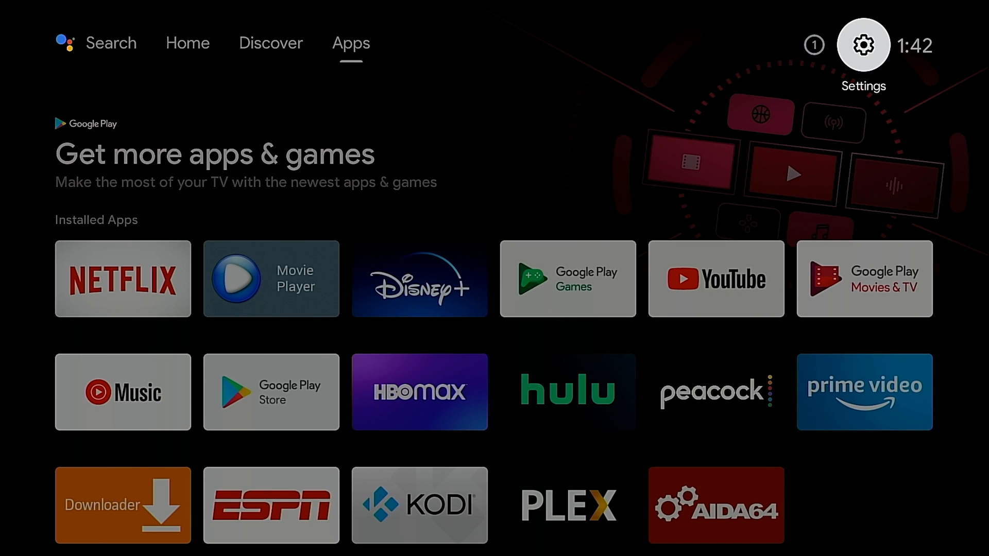
{"action": "left_click", "coordinate": [863, 44]}
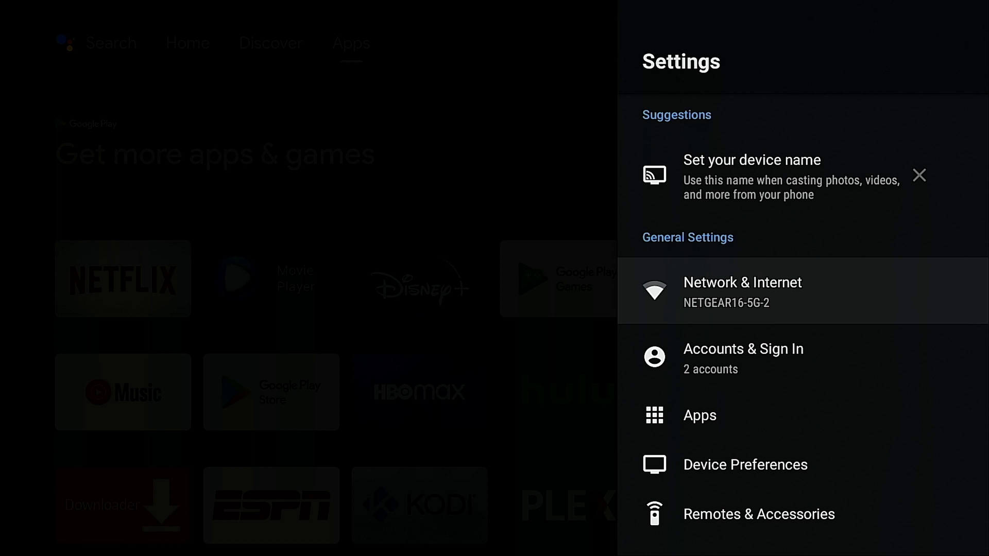
{"action": "scroll", "scroll_direction": "down", "scroll_amount": 3}
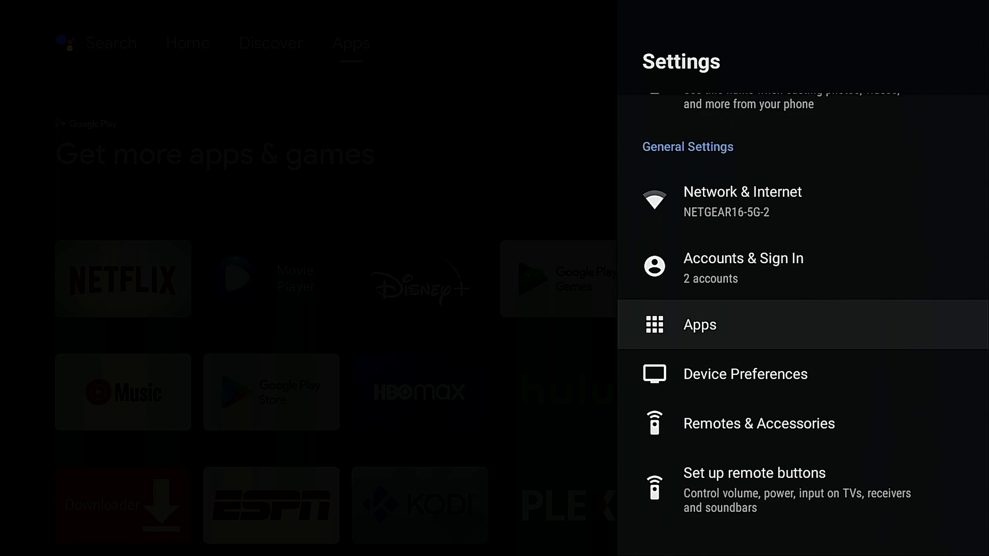
{"action": "left_click", "coordinate": [745, 373]}
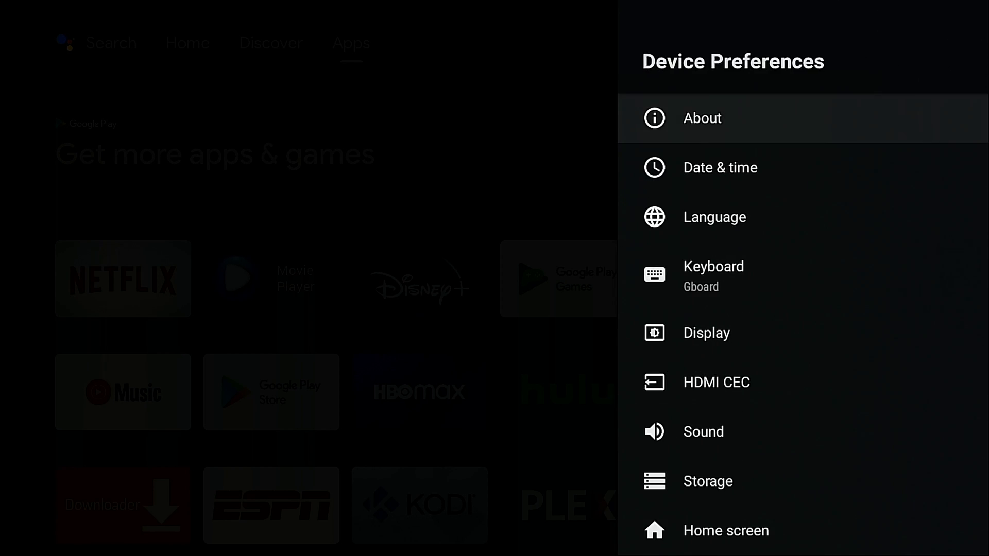
{"action": "left_click", "coordinate": [701, 117]}
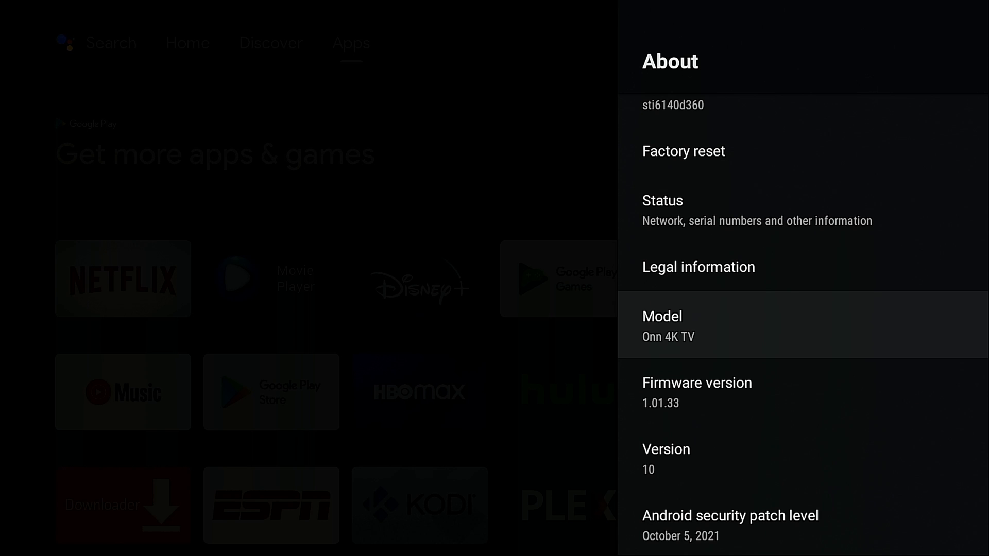
- Review firmware 1.01.33, Android 10 and build details, then move on to Storage settings
{"action": "scroll", "scroll_direction": "down", "scroll_amount": 3}
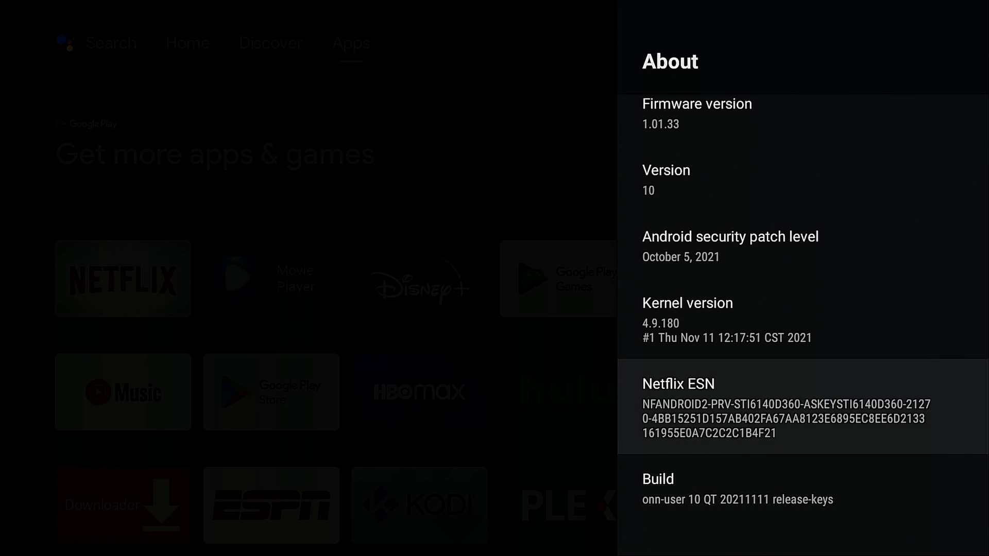
{"action": "left_click", "coordinate": [658, 479]}
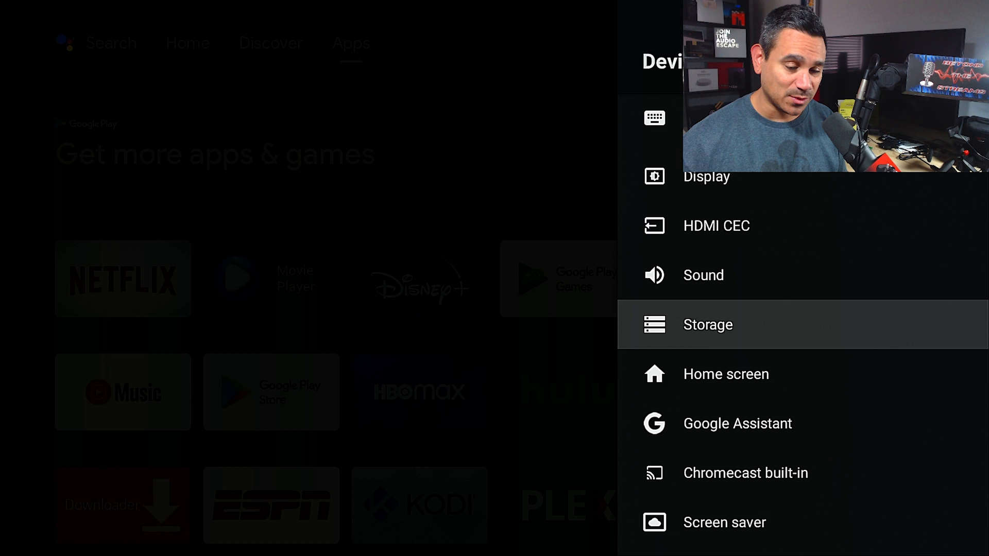
{"action": "left_click", "coordinate": [707, 325]}
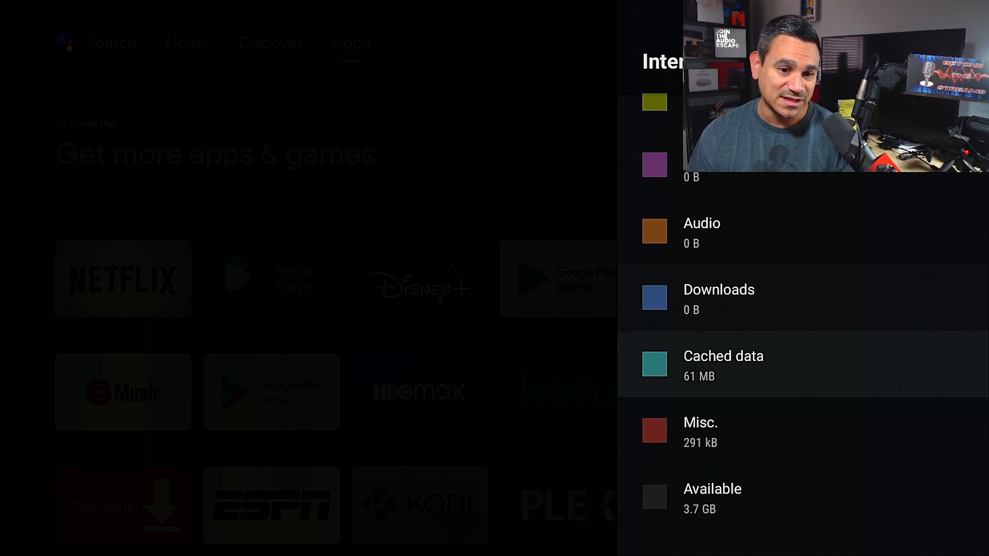
- Clear the 61 MB of cached data for all apps from internal shared storage
{"action": "left_click", "coordinate": [723, 366]}
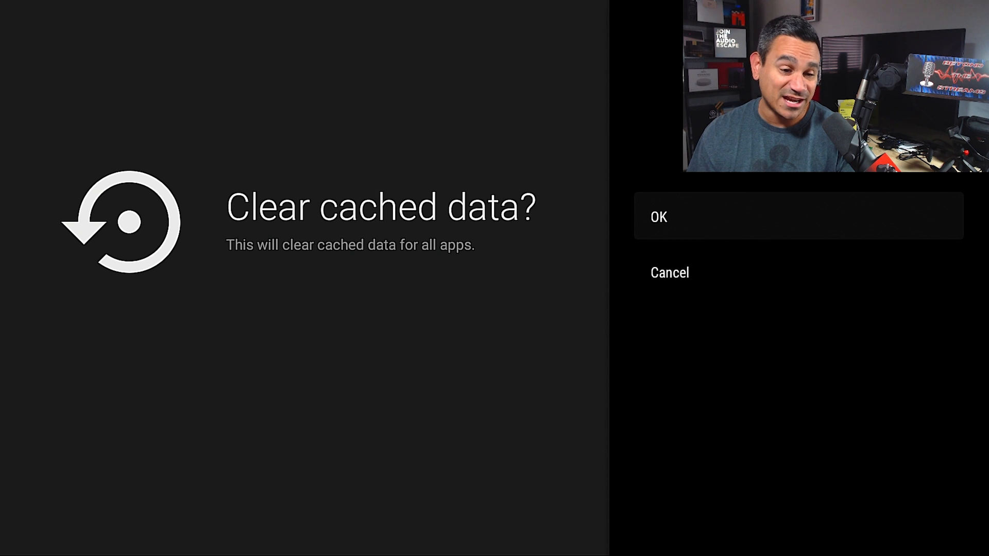
{"action": "left_click", "coordinate": [658, 217]}
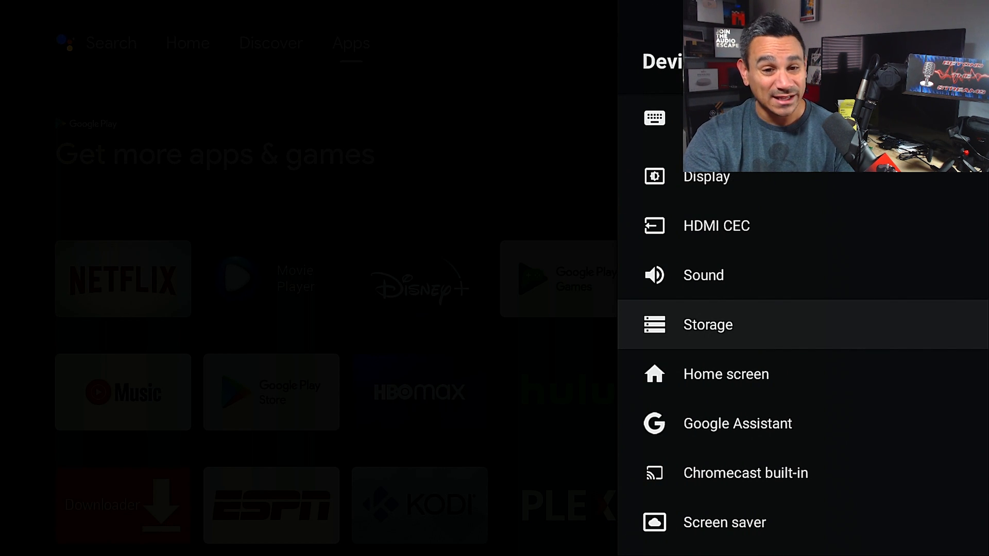
- Reach Developer options in Device Preferences and enter them, shown as enabled
{"action": "scroll", "scroll_direction": "down", "scroll_amount": 3}
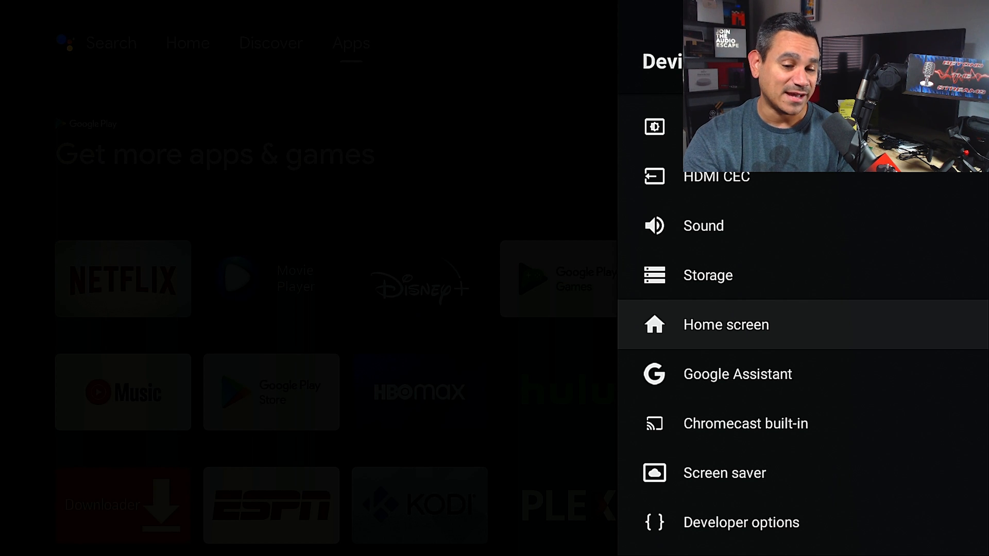
{"action": "scroll", "scroll_direction": "down", "scroll_amount": 3}
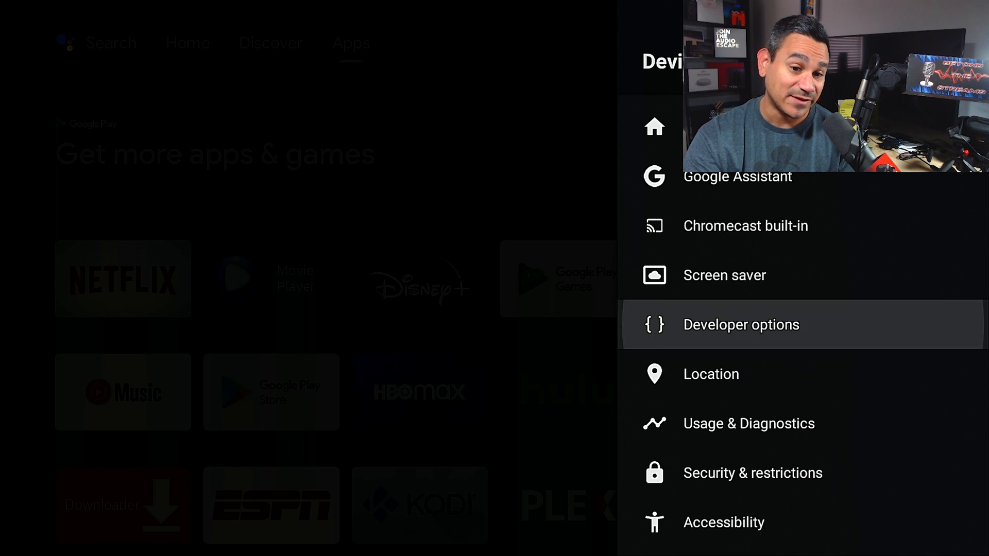
{"action": "left_click", "coordinate": [741, 325]}
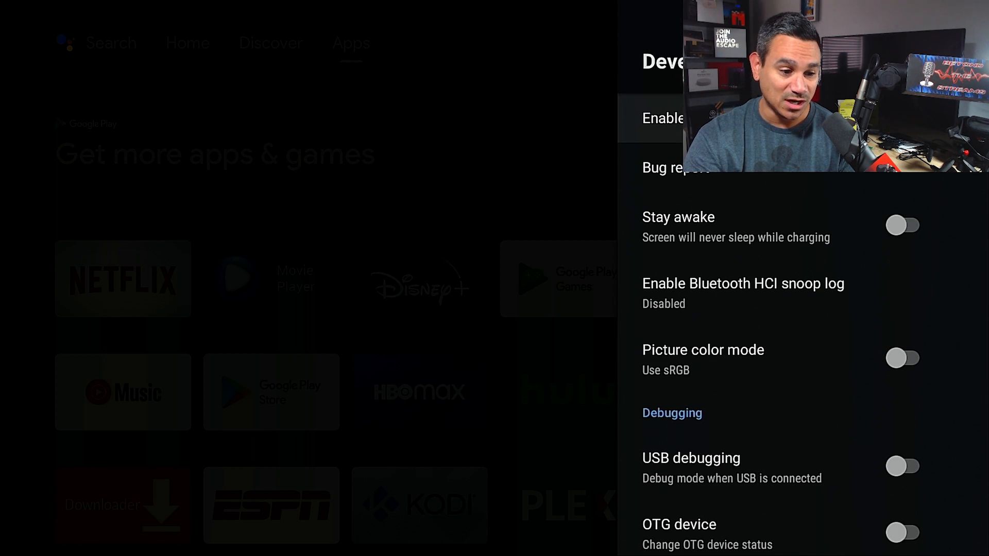
{"action": "left_click", "coordinate": [903, 117]}
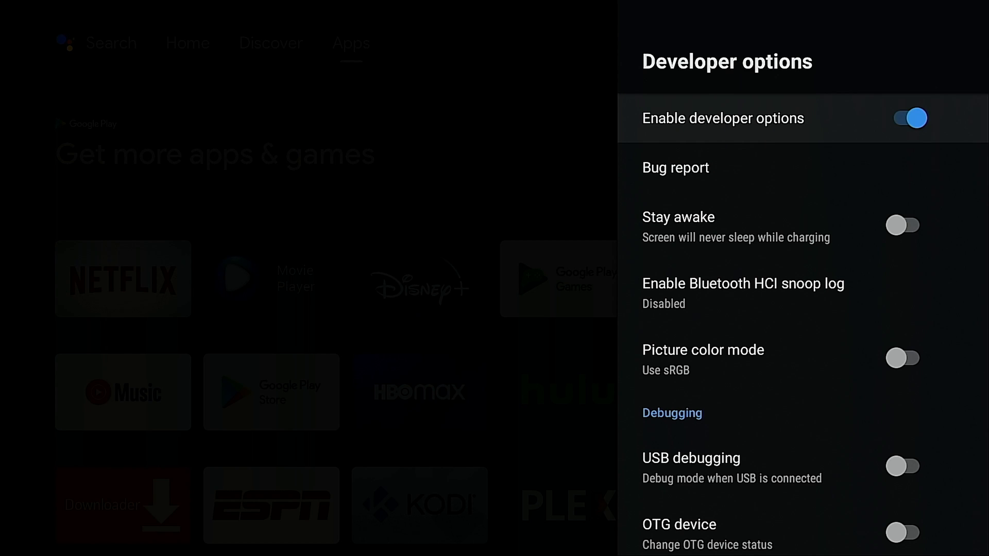
- Browse the developer settings past debugging, networking and drawing down to the animation scales
{"action": "scroll", "scroll_direction": "down", "scroll_amount": 3}
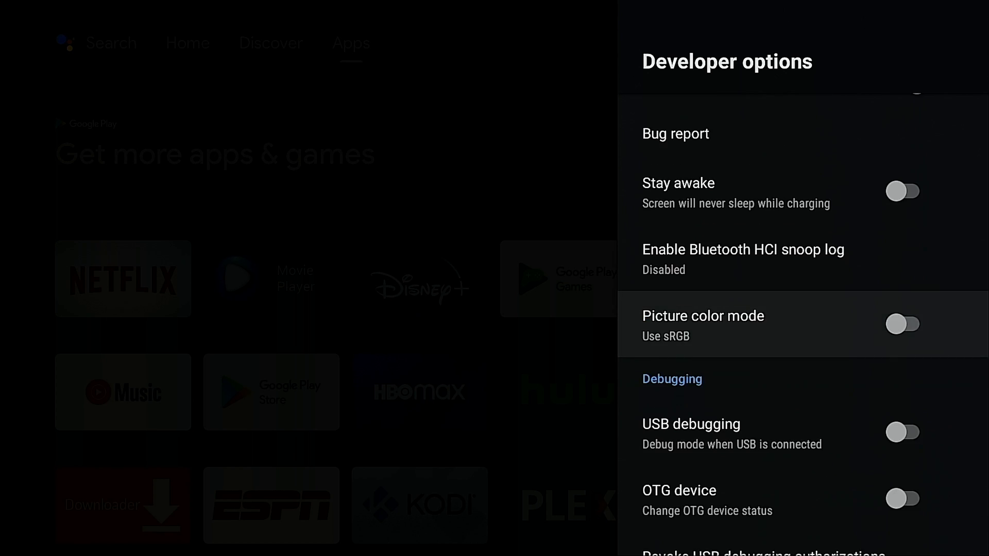
{"action": "scroll", "scroll_direction": "down", "scroll_amount": 3}
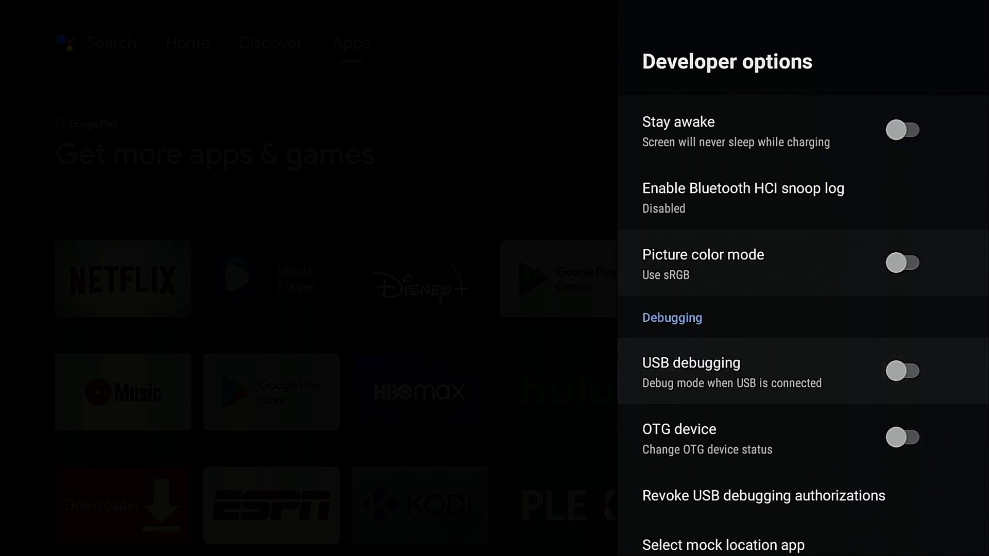
{"action": "scroll", "scroll_direction": "down", "scroll_amount": 3}
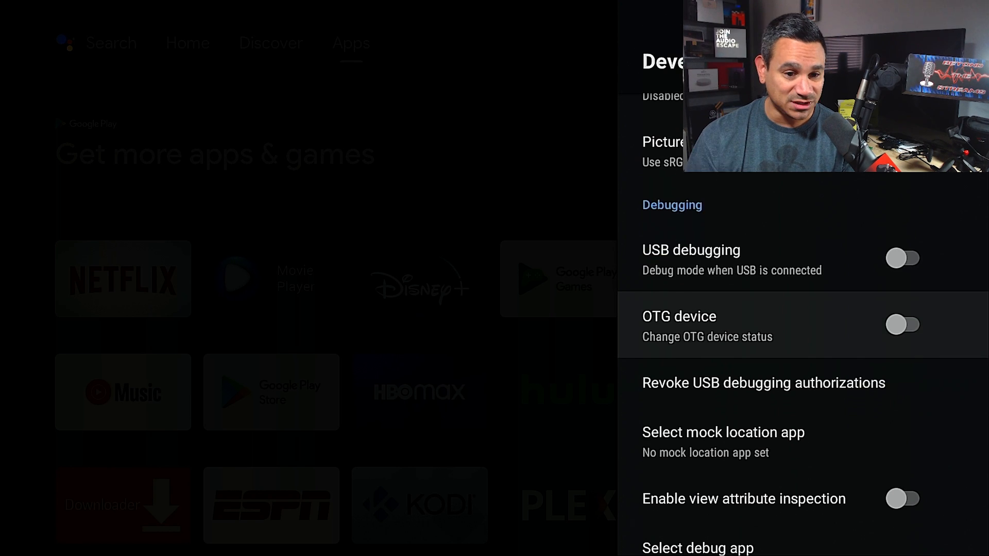
{"action": "scroll", "scroll_direction": "down", "scroll_amount": 3}
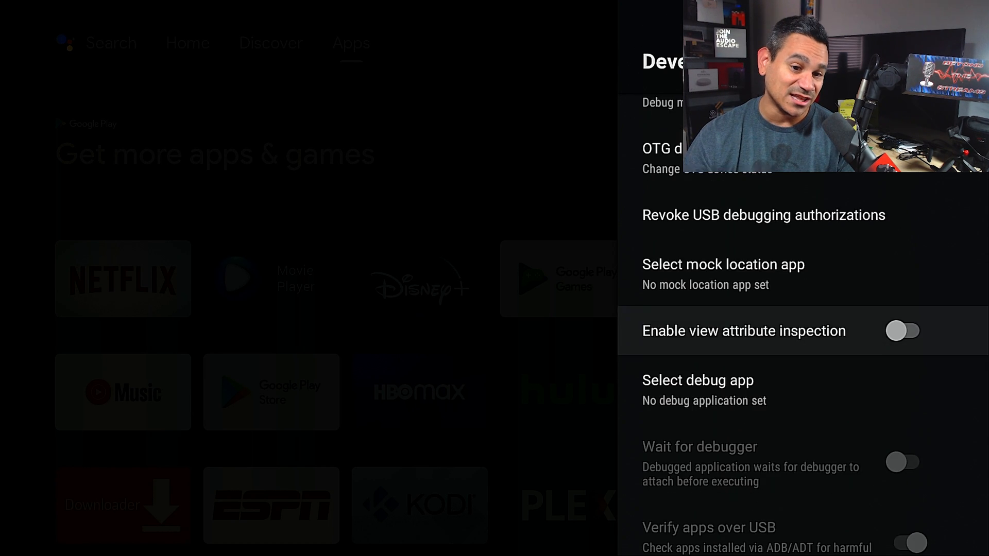
{"action": "scroll", "scroll_direction": "down", "scroll_amount": 3}
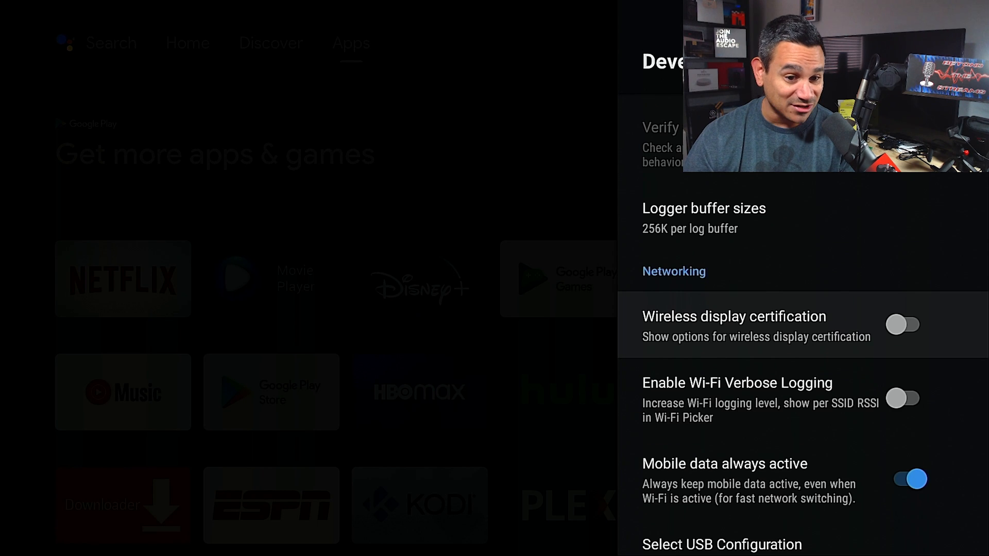
{"action": "scroll", "scroll_direction": "down", "scroll_amount": 3}
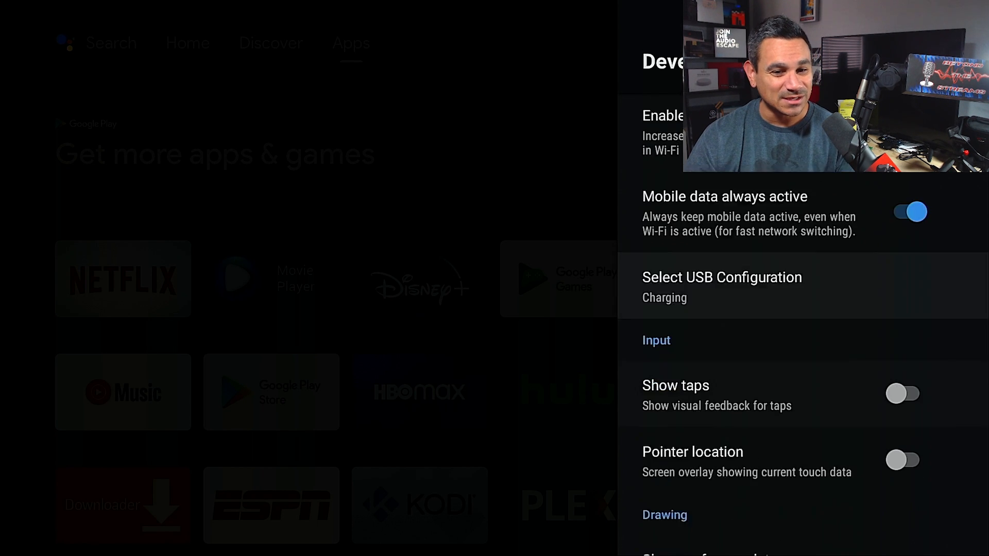
{"action": "scroll", "scroll_direction": "down", "scroll_amount": 3}
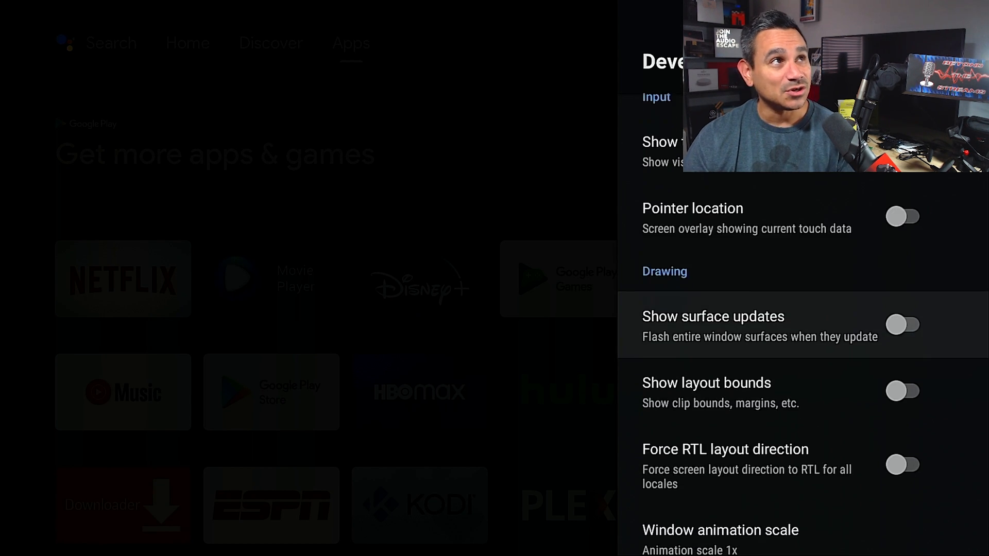
{"action": "scroll", "scroll_direction": "down", "scroll_amount": 3}
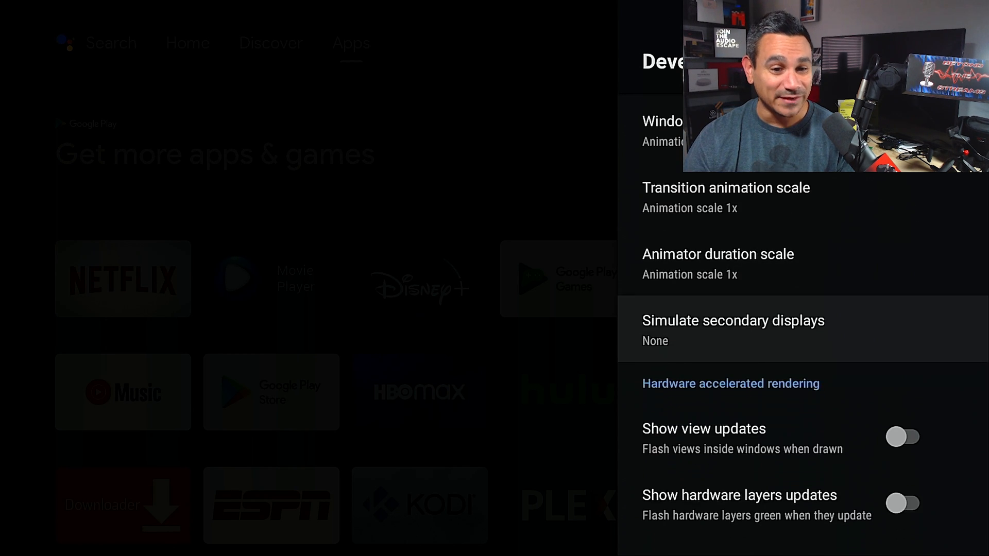